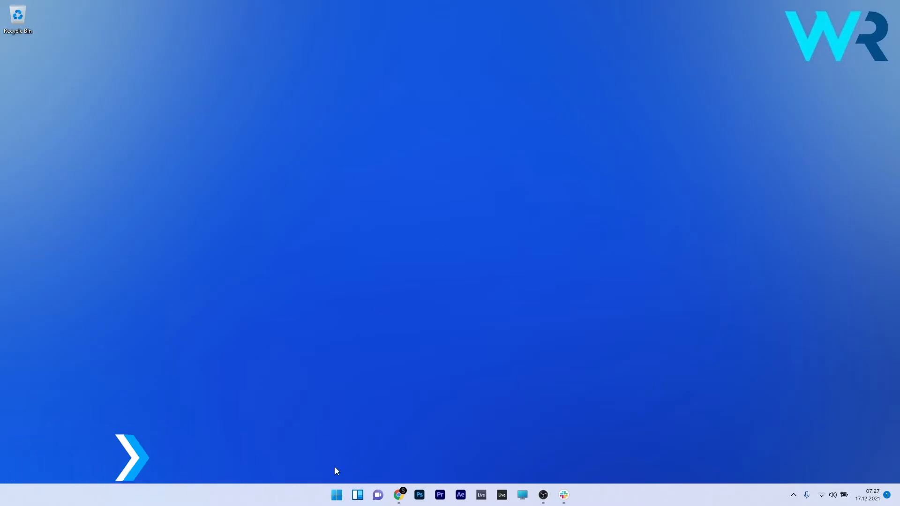
- Open Device Manager from the Start button's quick-link menu
right_click(336, 495)
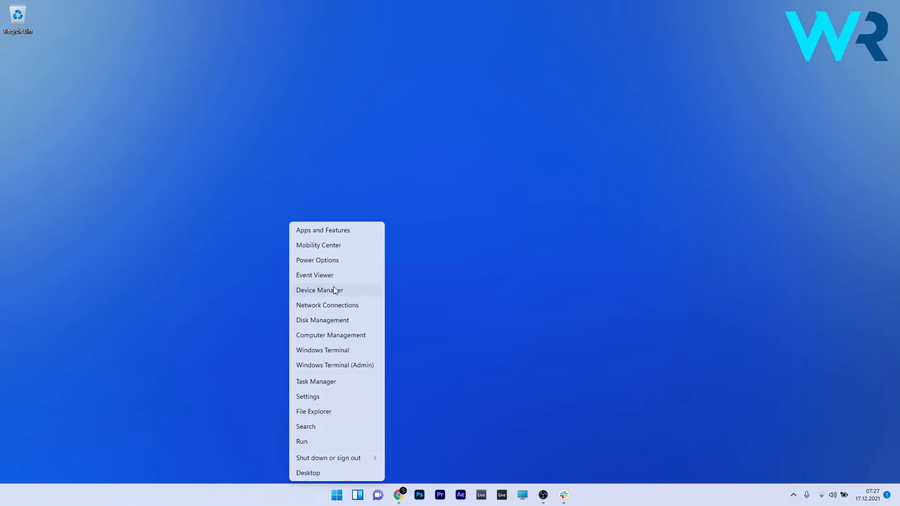
click(319, 290)
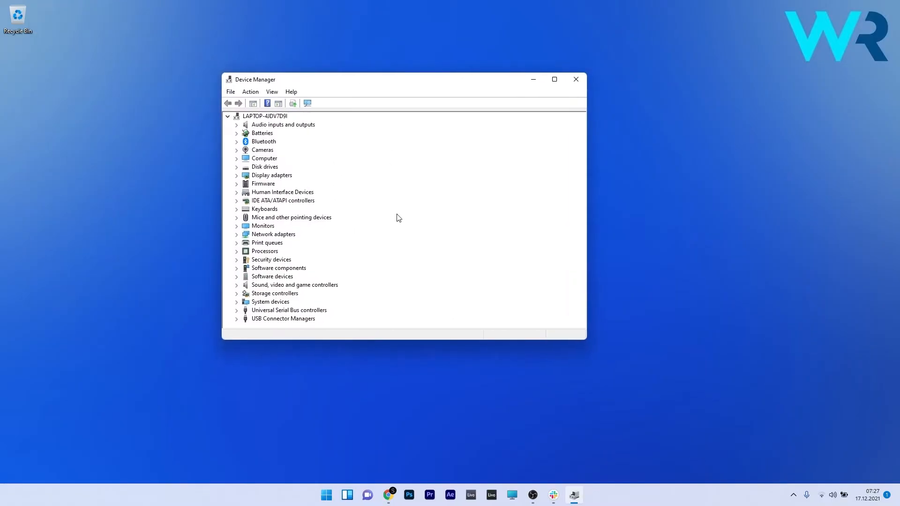
mouse_move(294, 290)
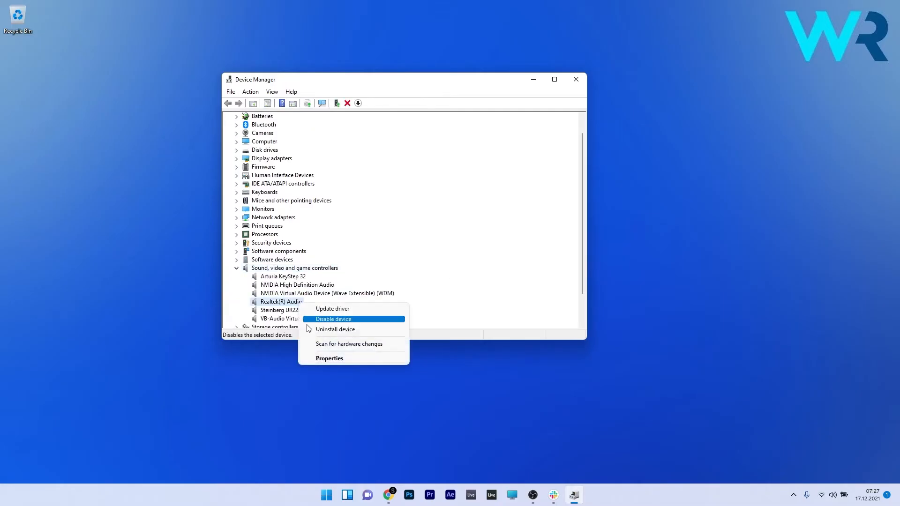
- Choose Uninstall device for Realtek(R) Audio under Sound, video and game controllers
click(336, 330)
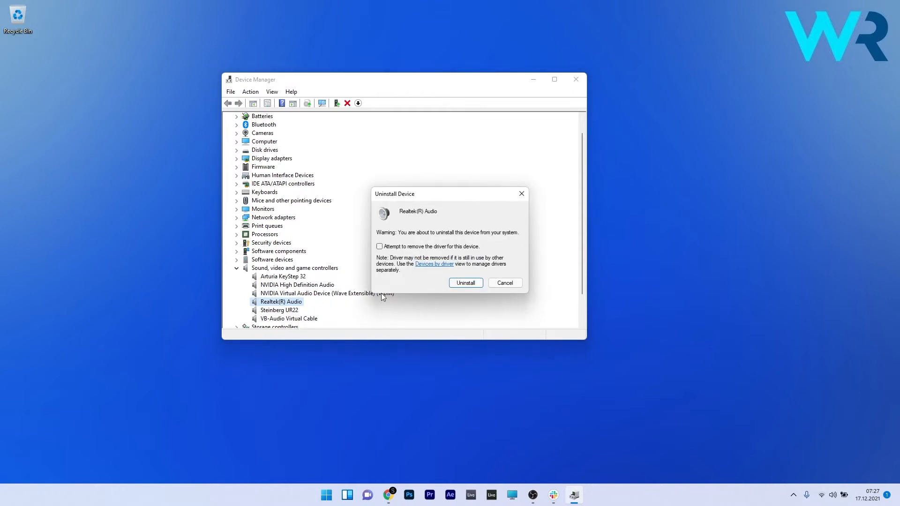
- Uninstall Realtek(R) Audio with 'Attempt to remove the driver for this device' ticked
click(380, 246)
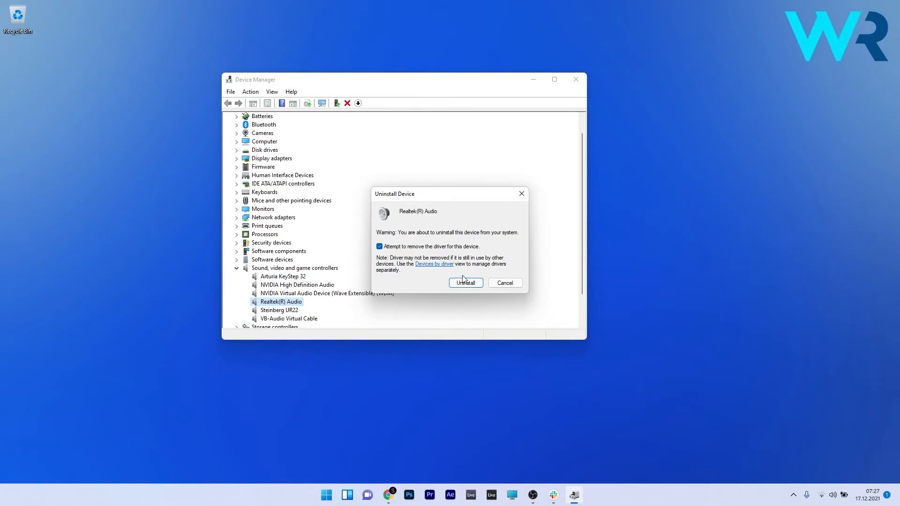
click(466, 282)
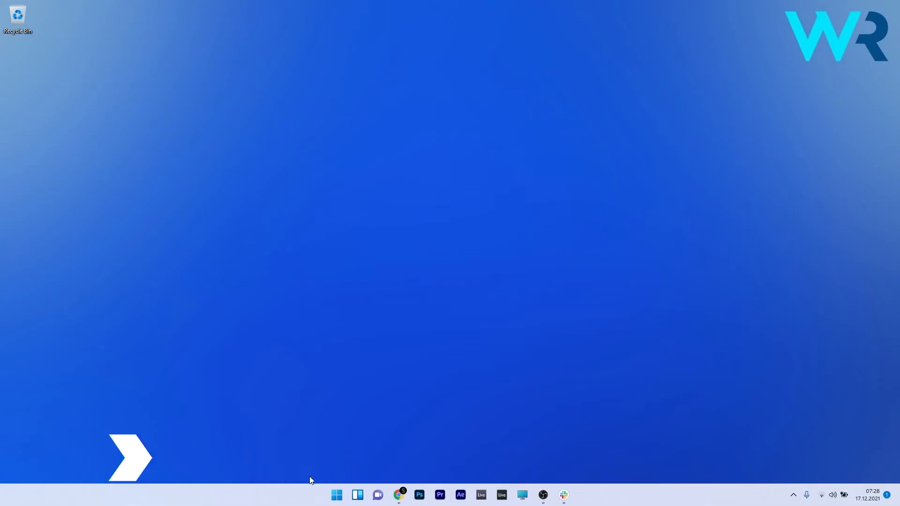
- Open Programs and Features by running appwiz.cpl from Start search
click(337, 495)
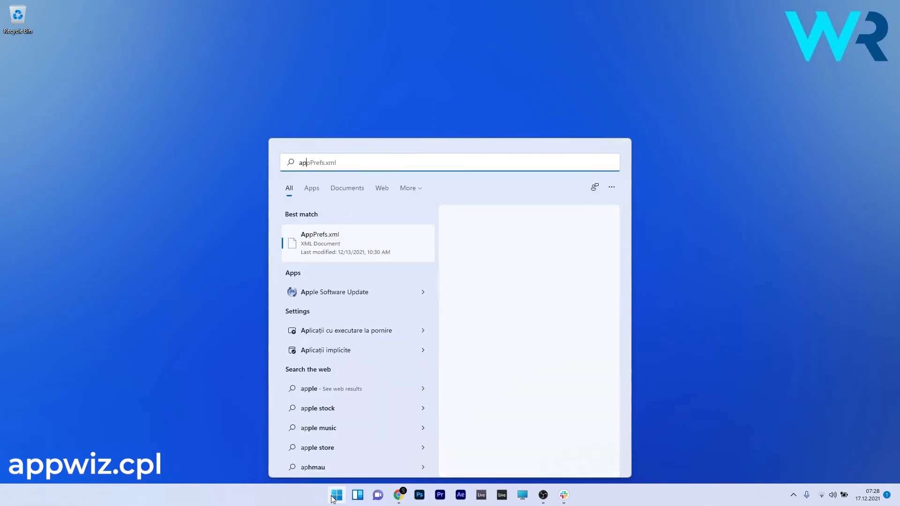
text(appwiz.cpl)
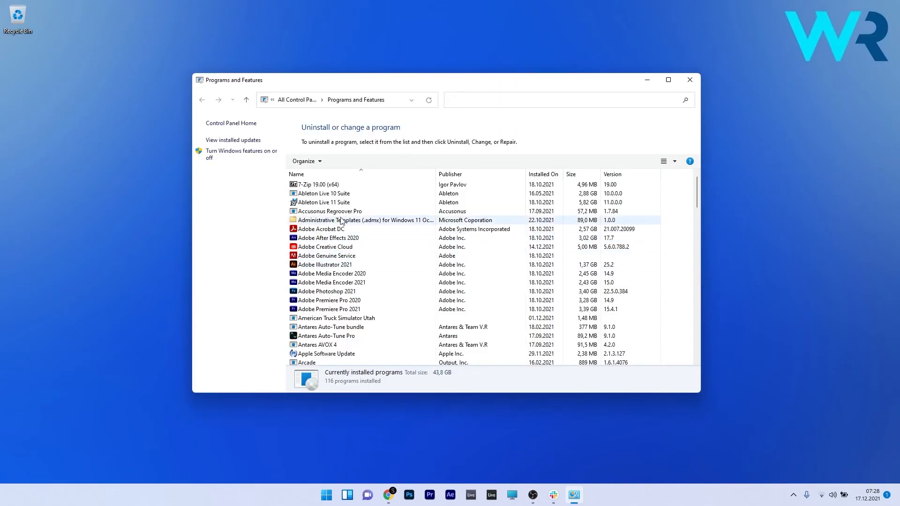
- Select Administrative Templates in the installed list and start its uninstall
click(364, 219)
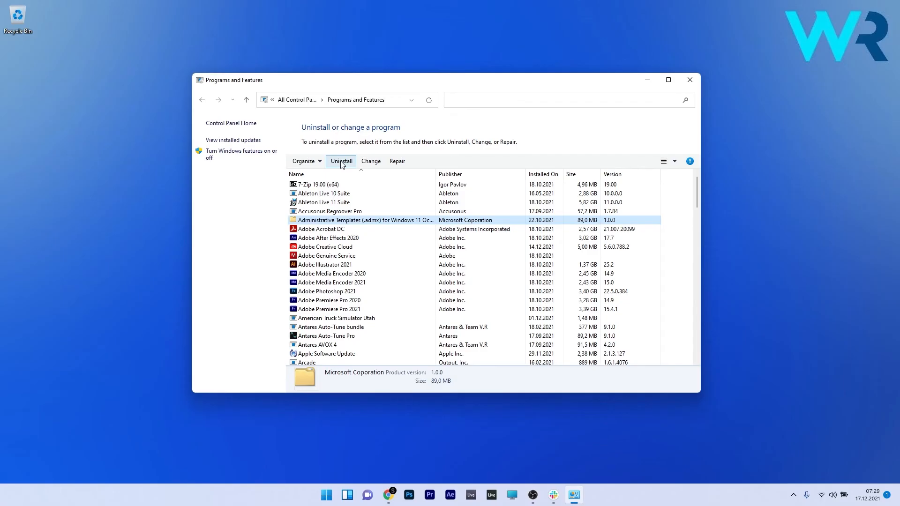
click(690, 80)
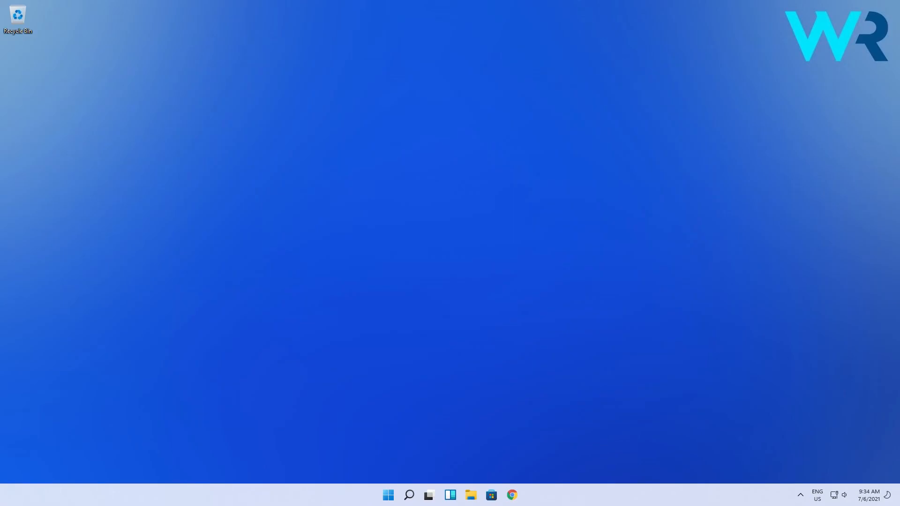